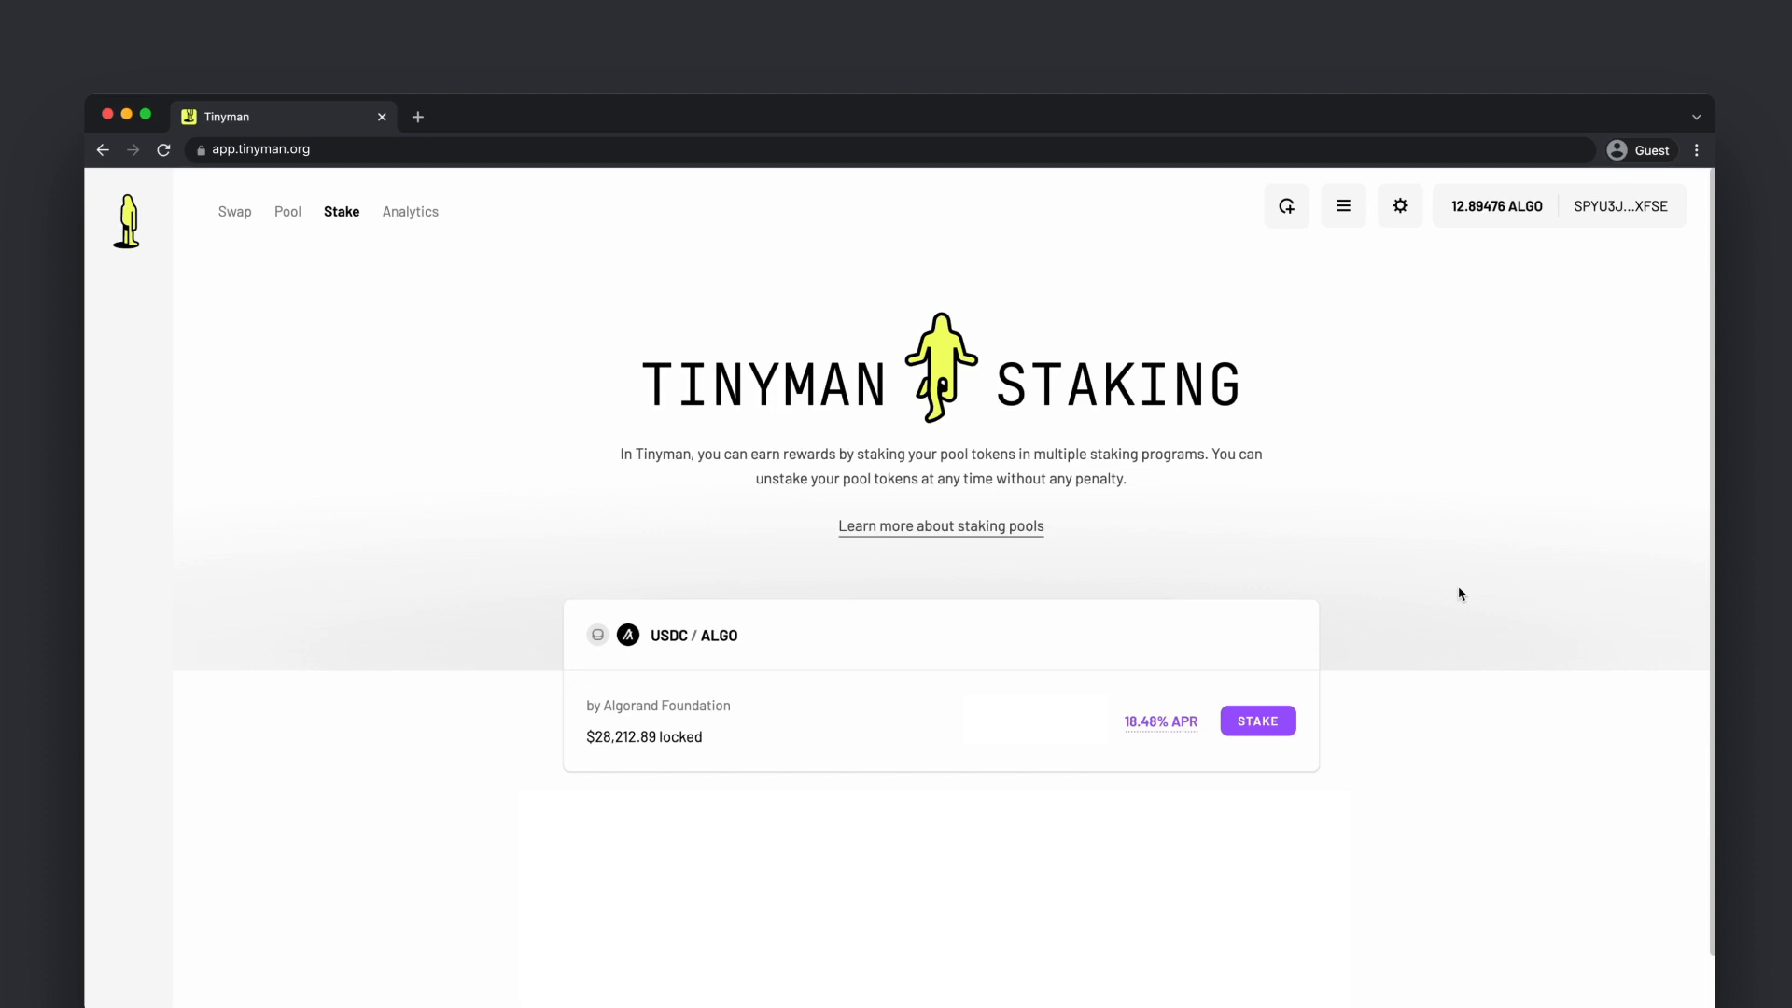
Begin staking the full 2.186919 USDC / ALGO pool token balance (≈ $5.32).
left_click(342, 211)
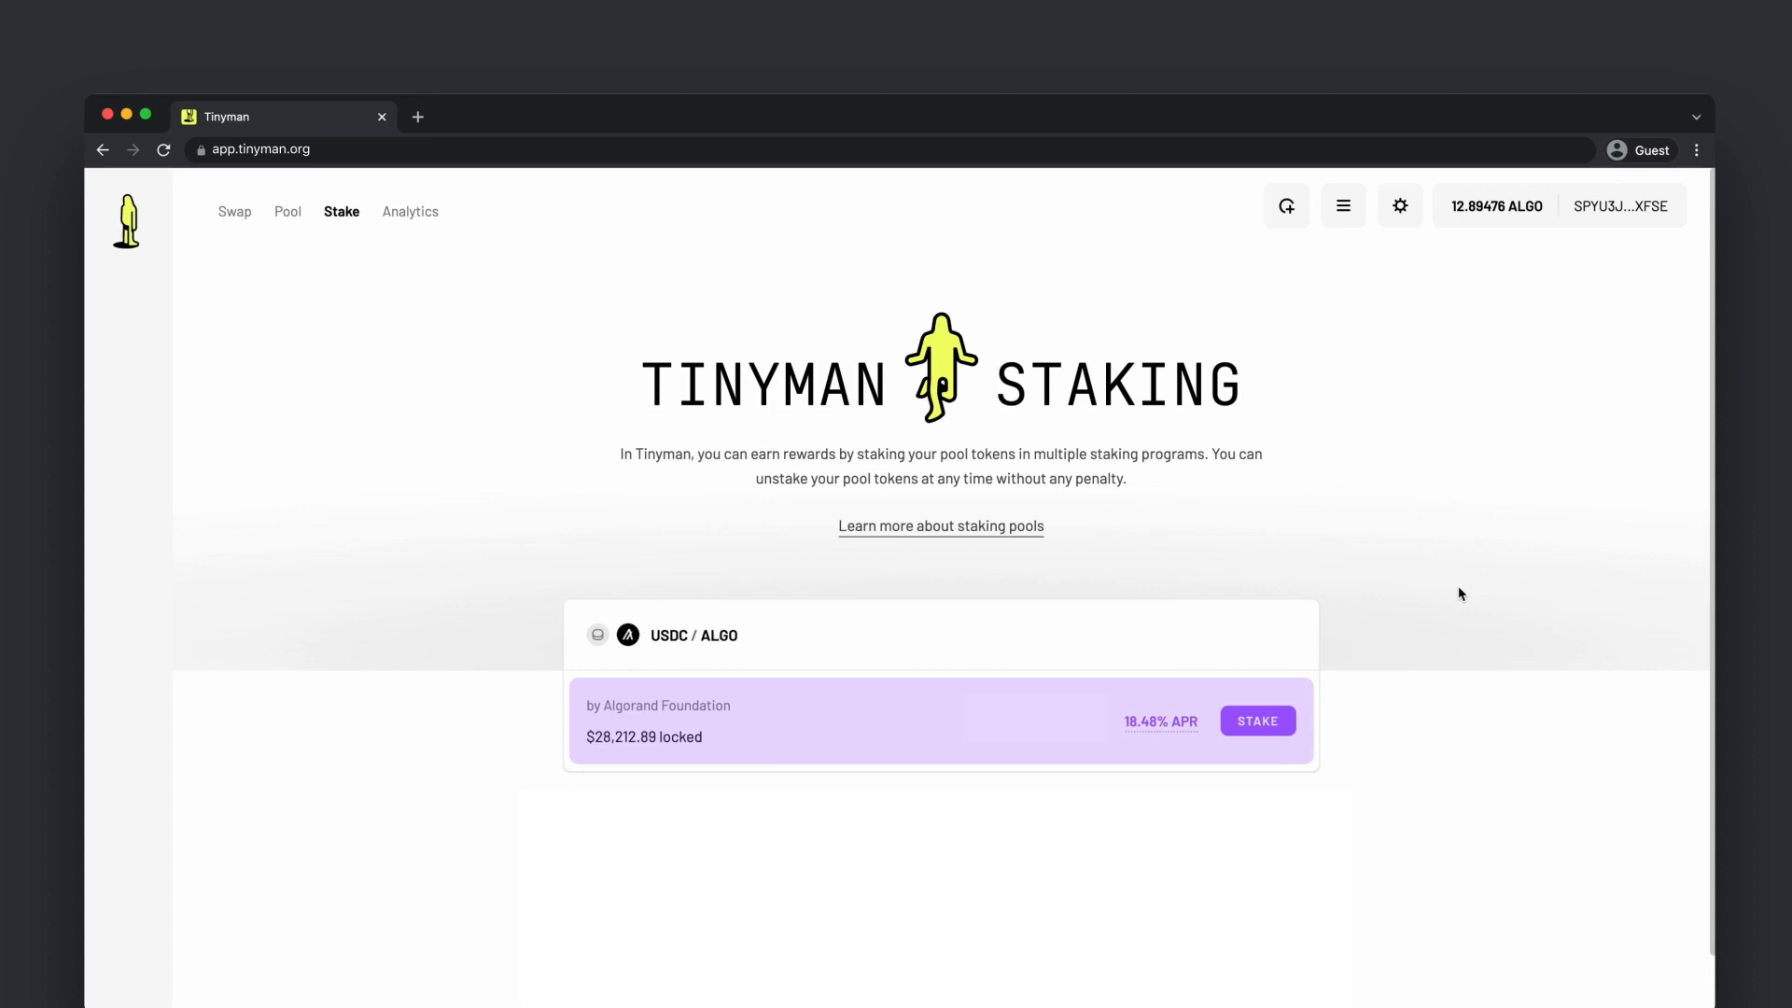
mouse_move(1437, 582)
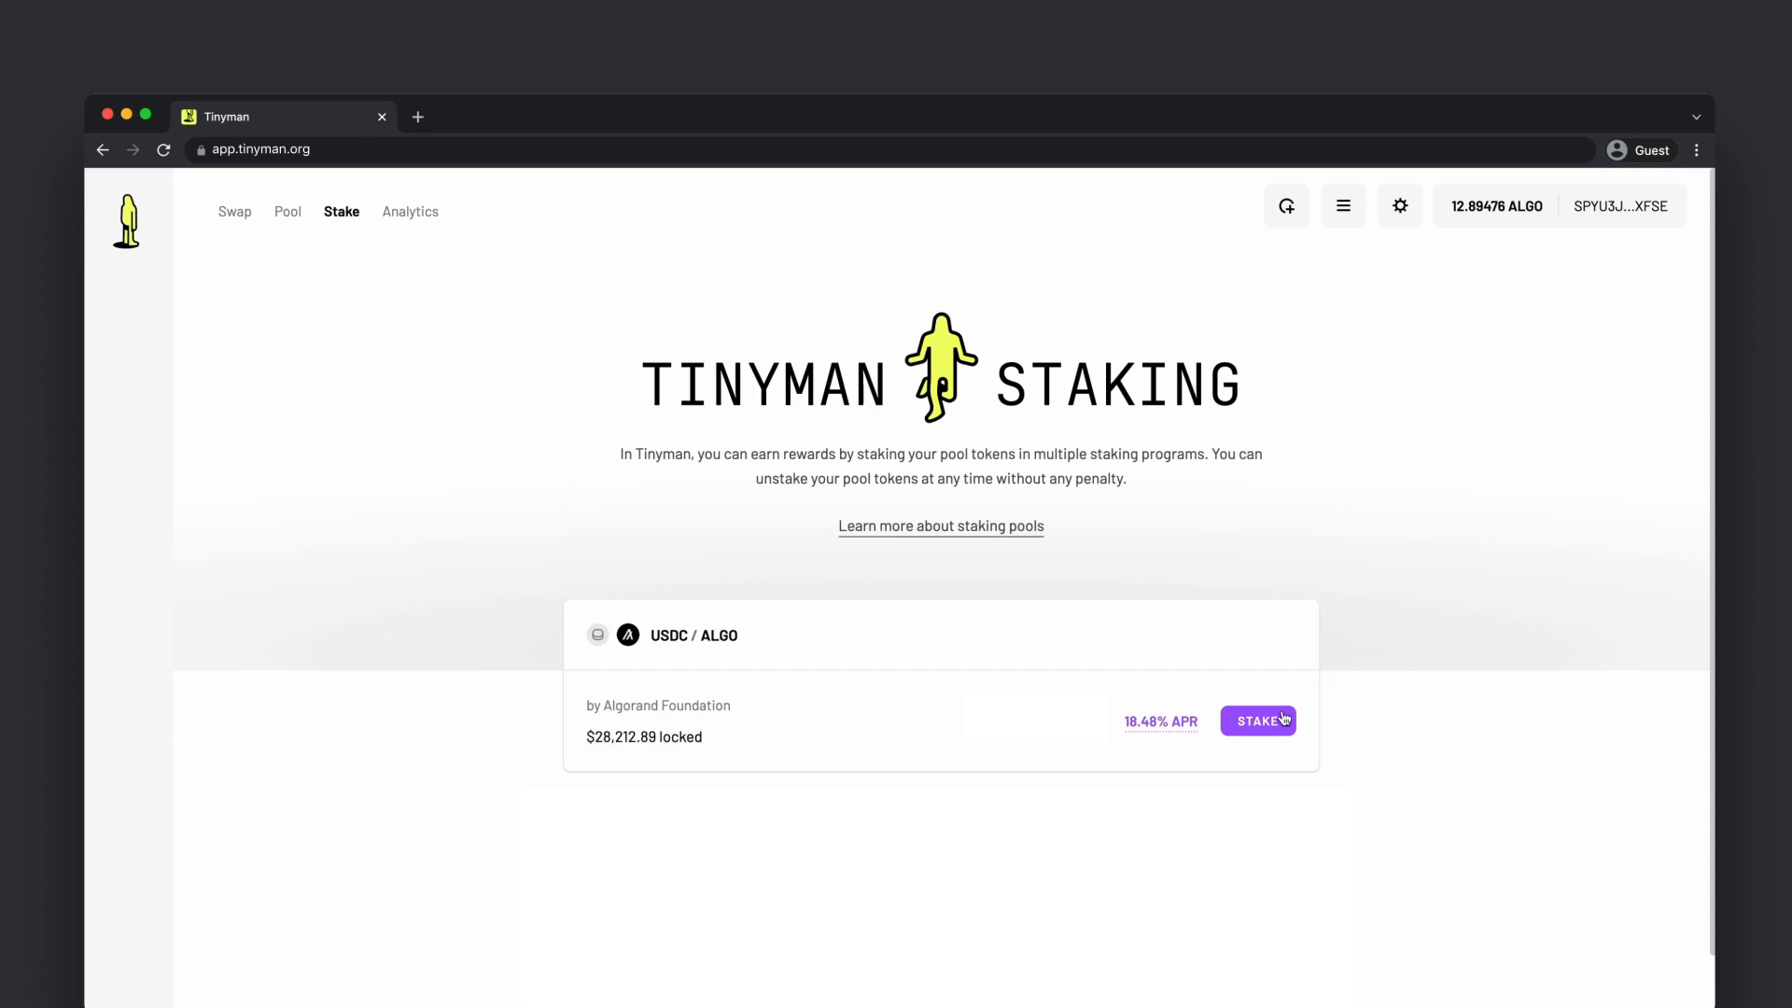
left_click(1259, 720)
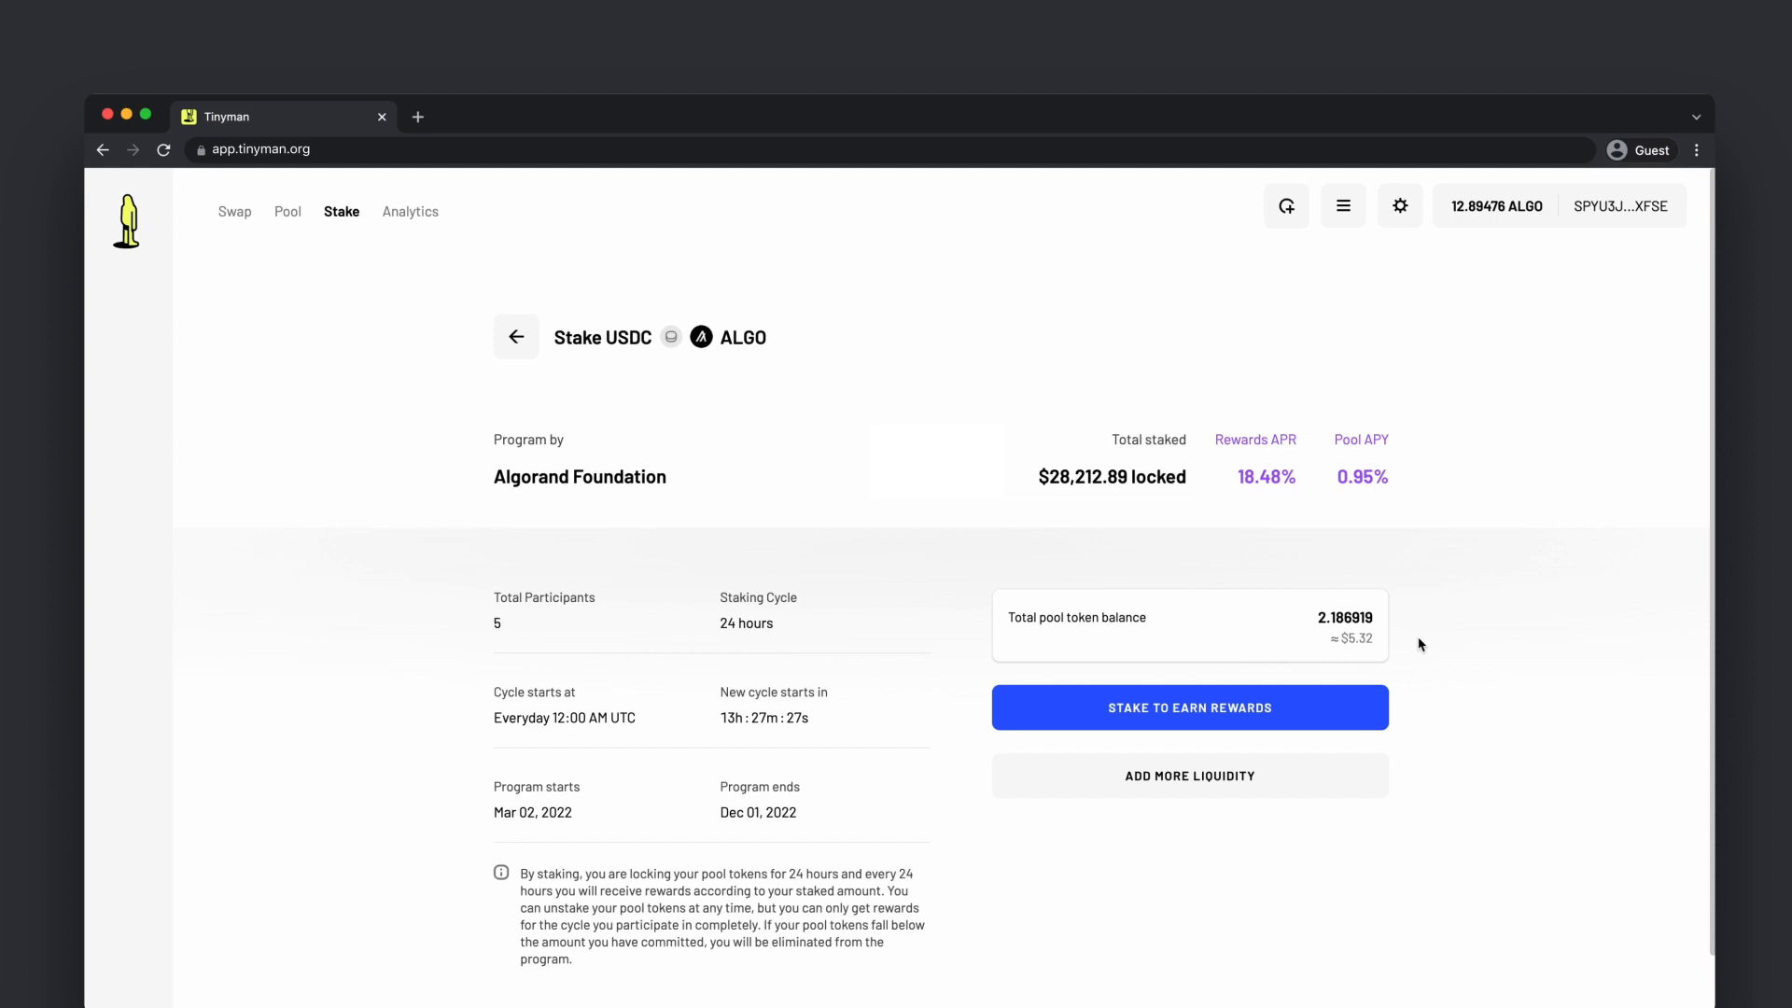
left_click(1190, 708)
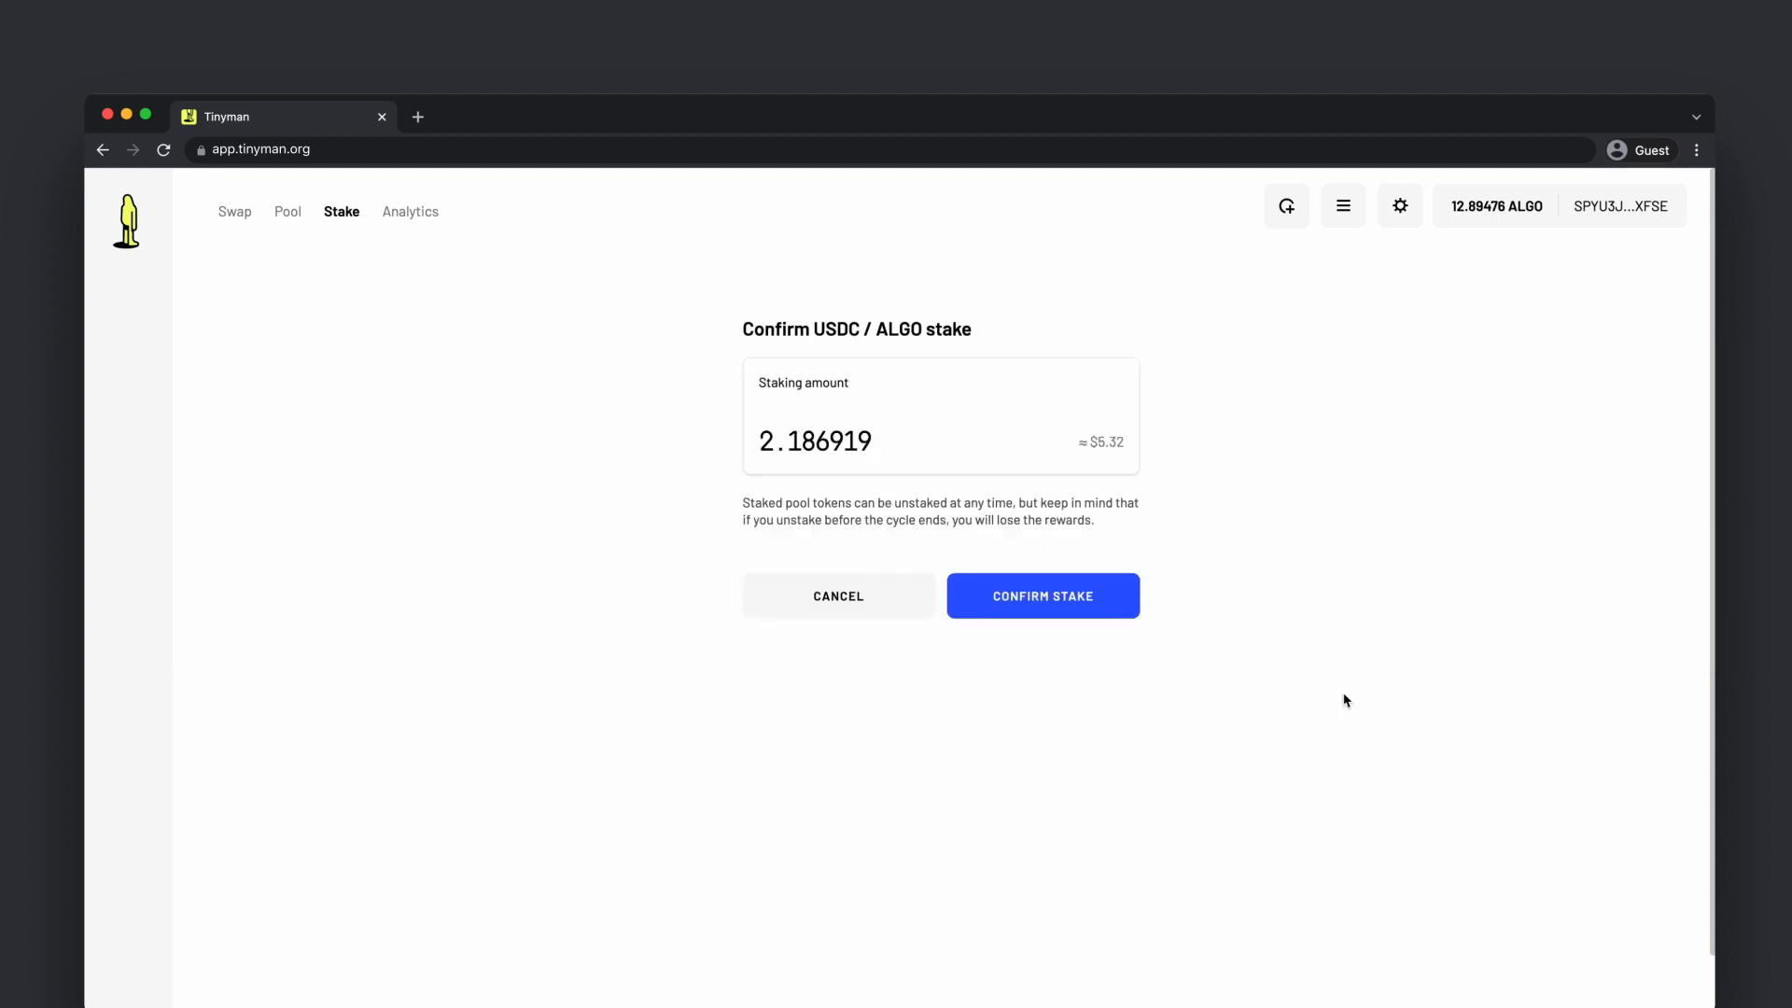
mouse_move(1125, 611)
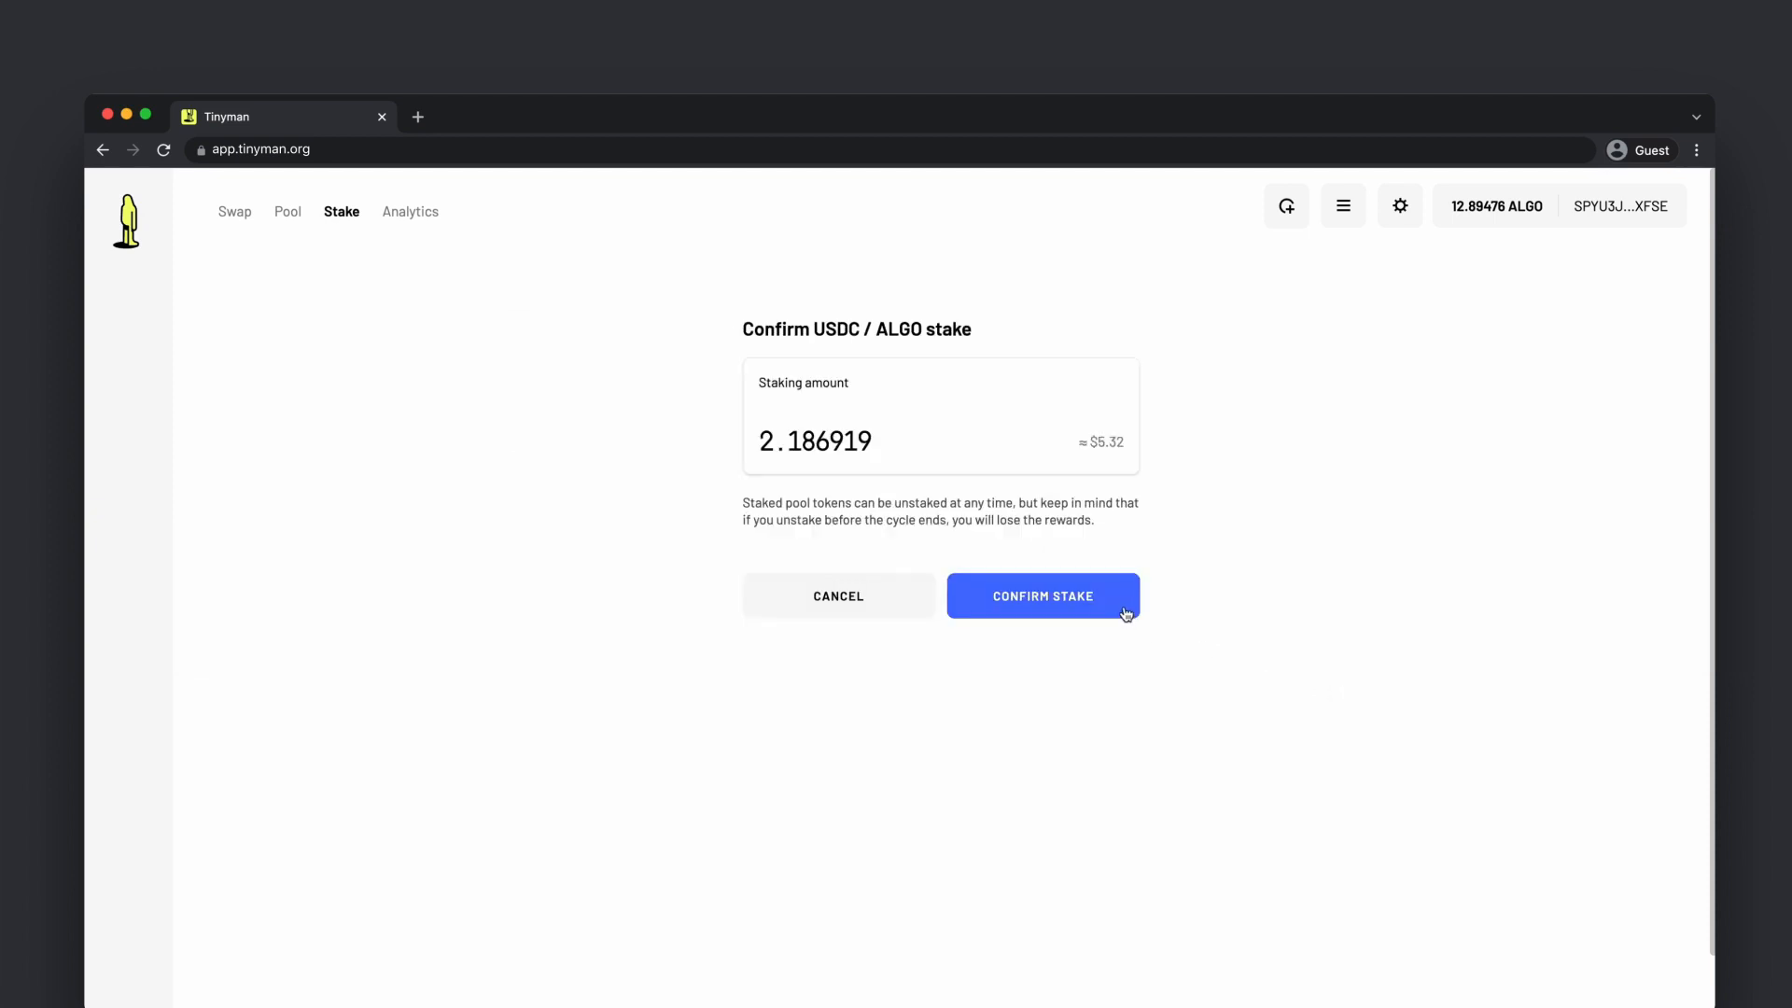
Confirm the 2.186919 pool token stake and go back once the transaction completes.
left_click(1044, 595)
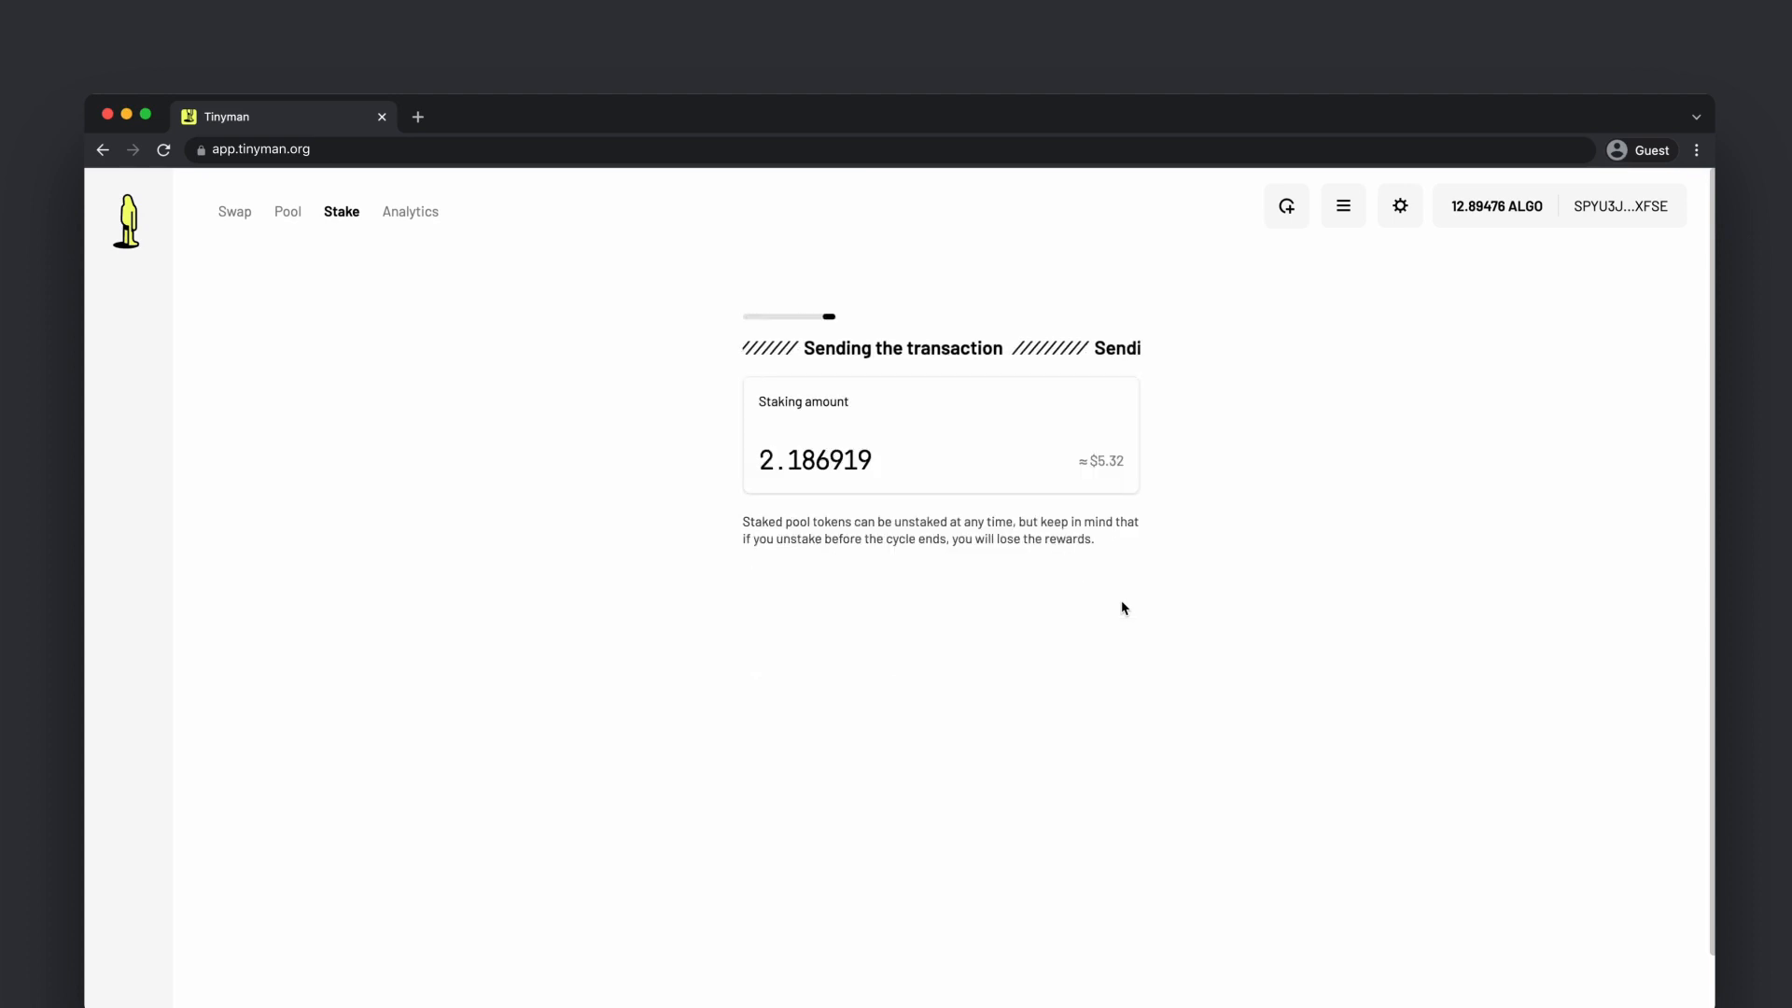
mouse_move(1273, 554)
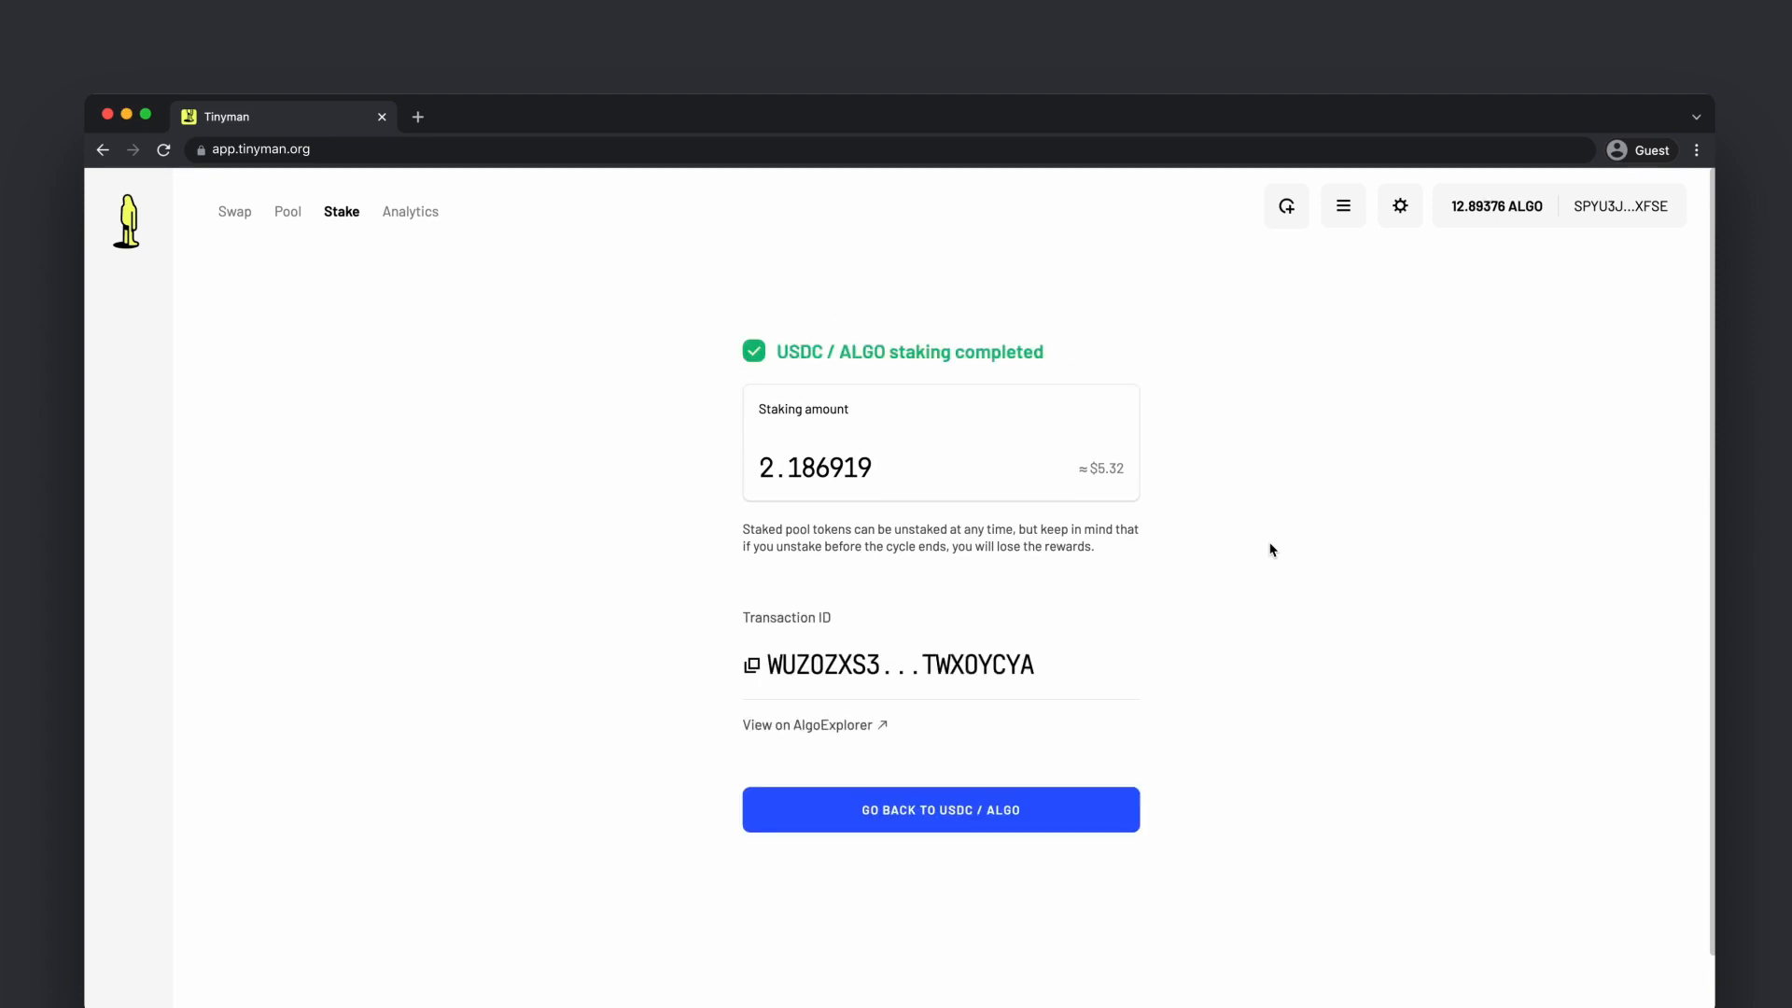
mouse_move(1265, 562)
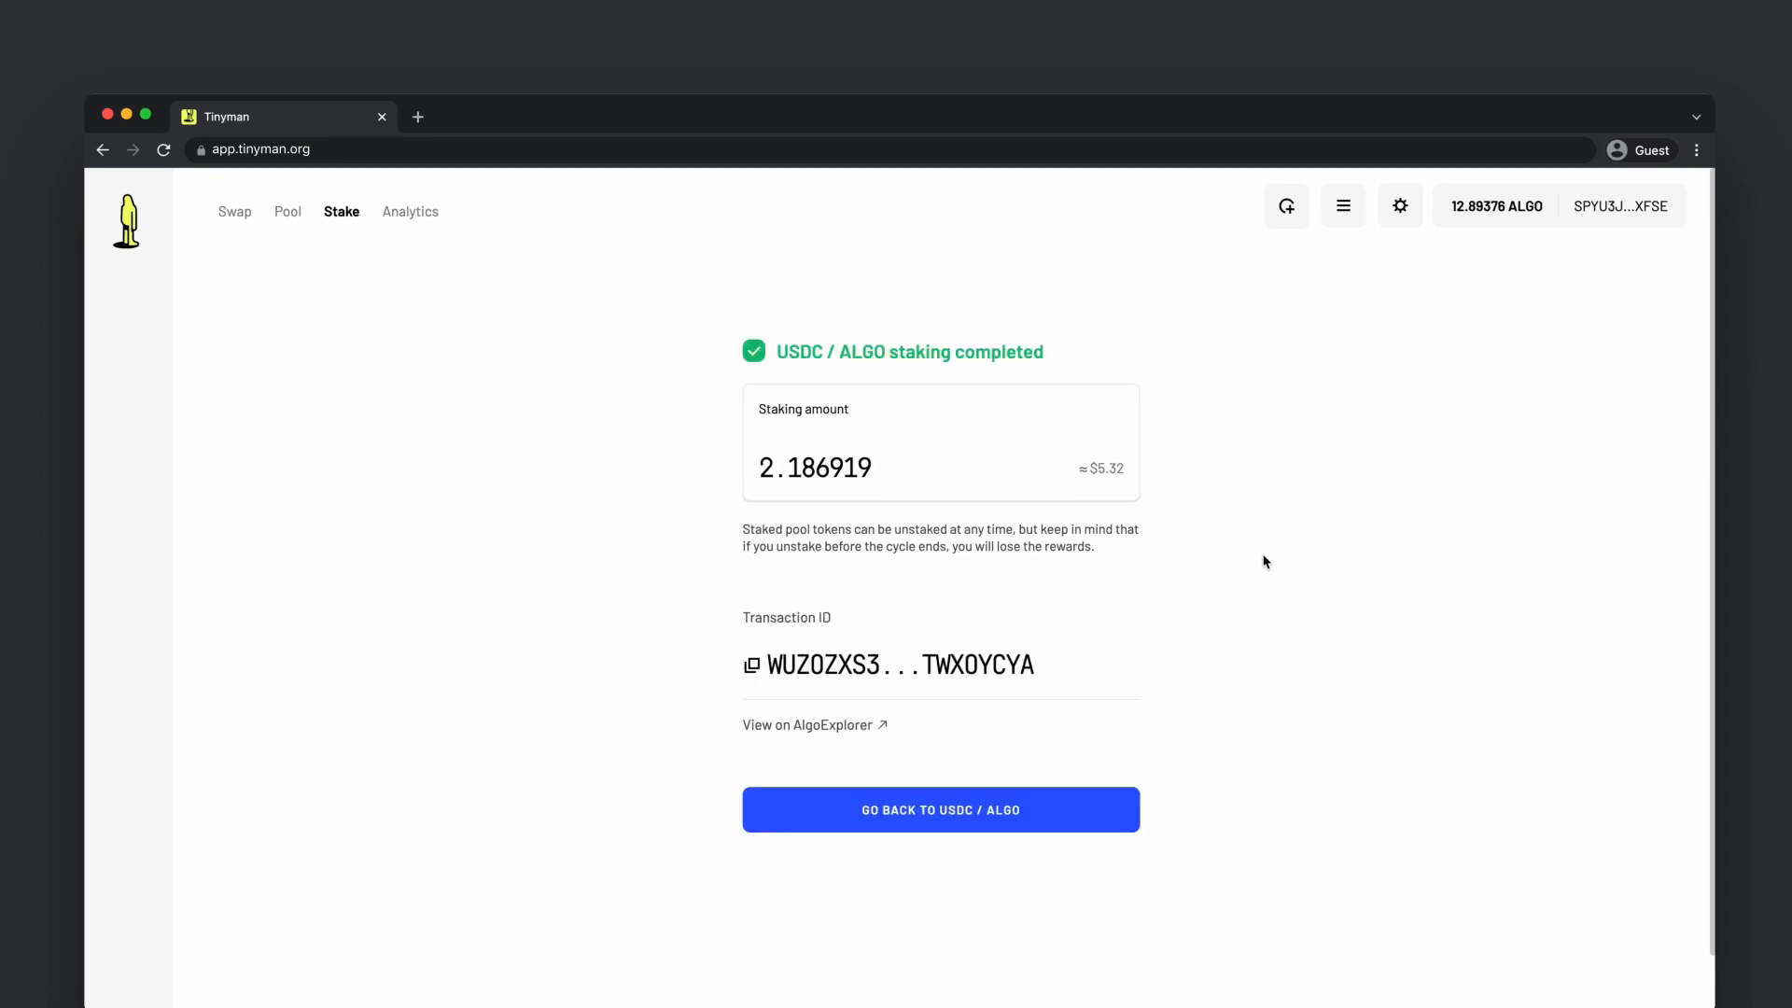
left_click(940, 810)
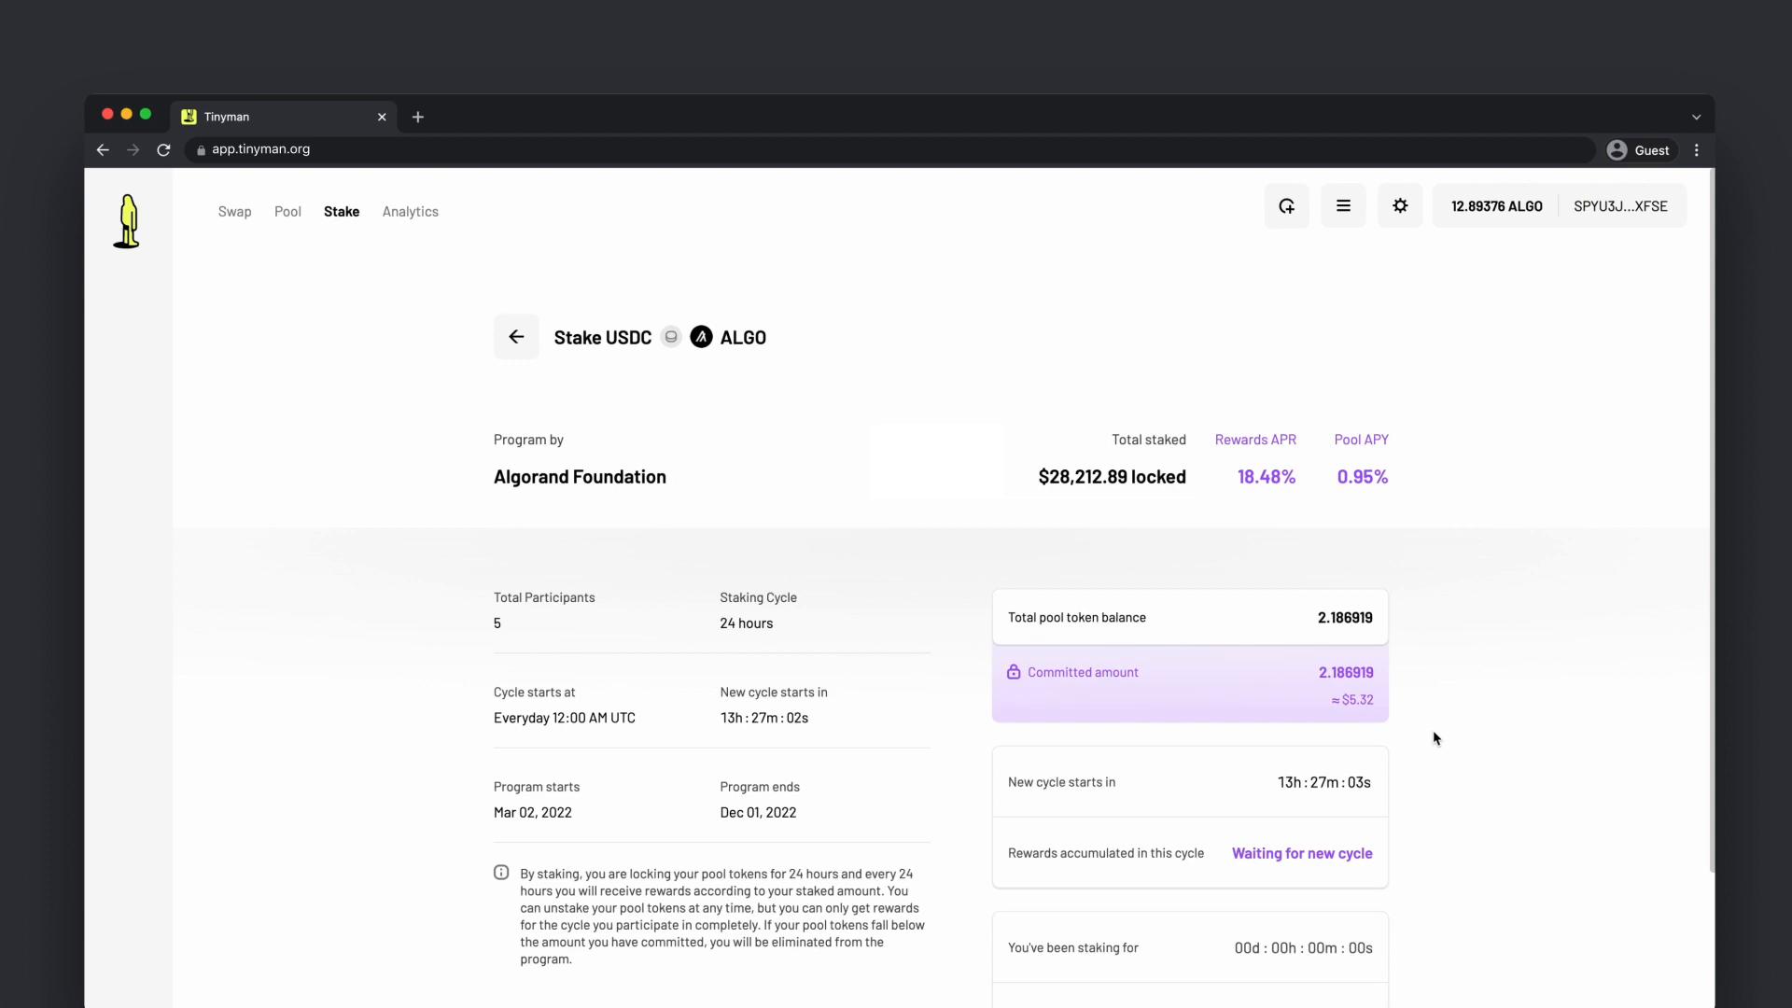
Scroll to the rewards panel showing 0.00 ALGO received and waiting for new cycle.
scroll("down", 3)
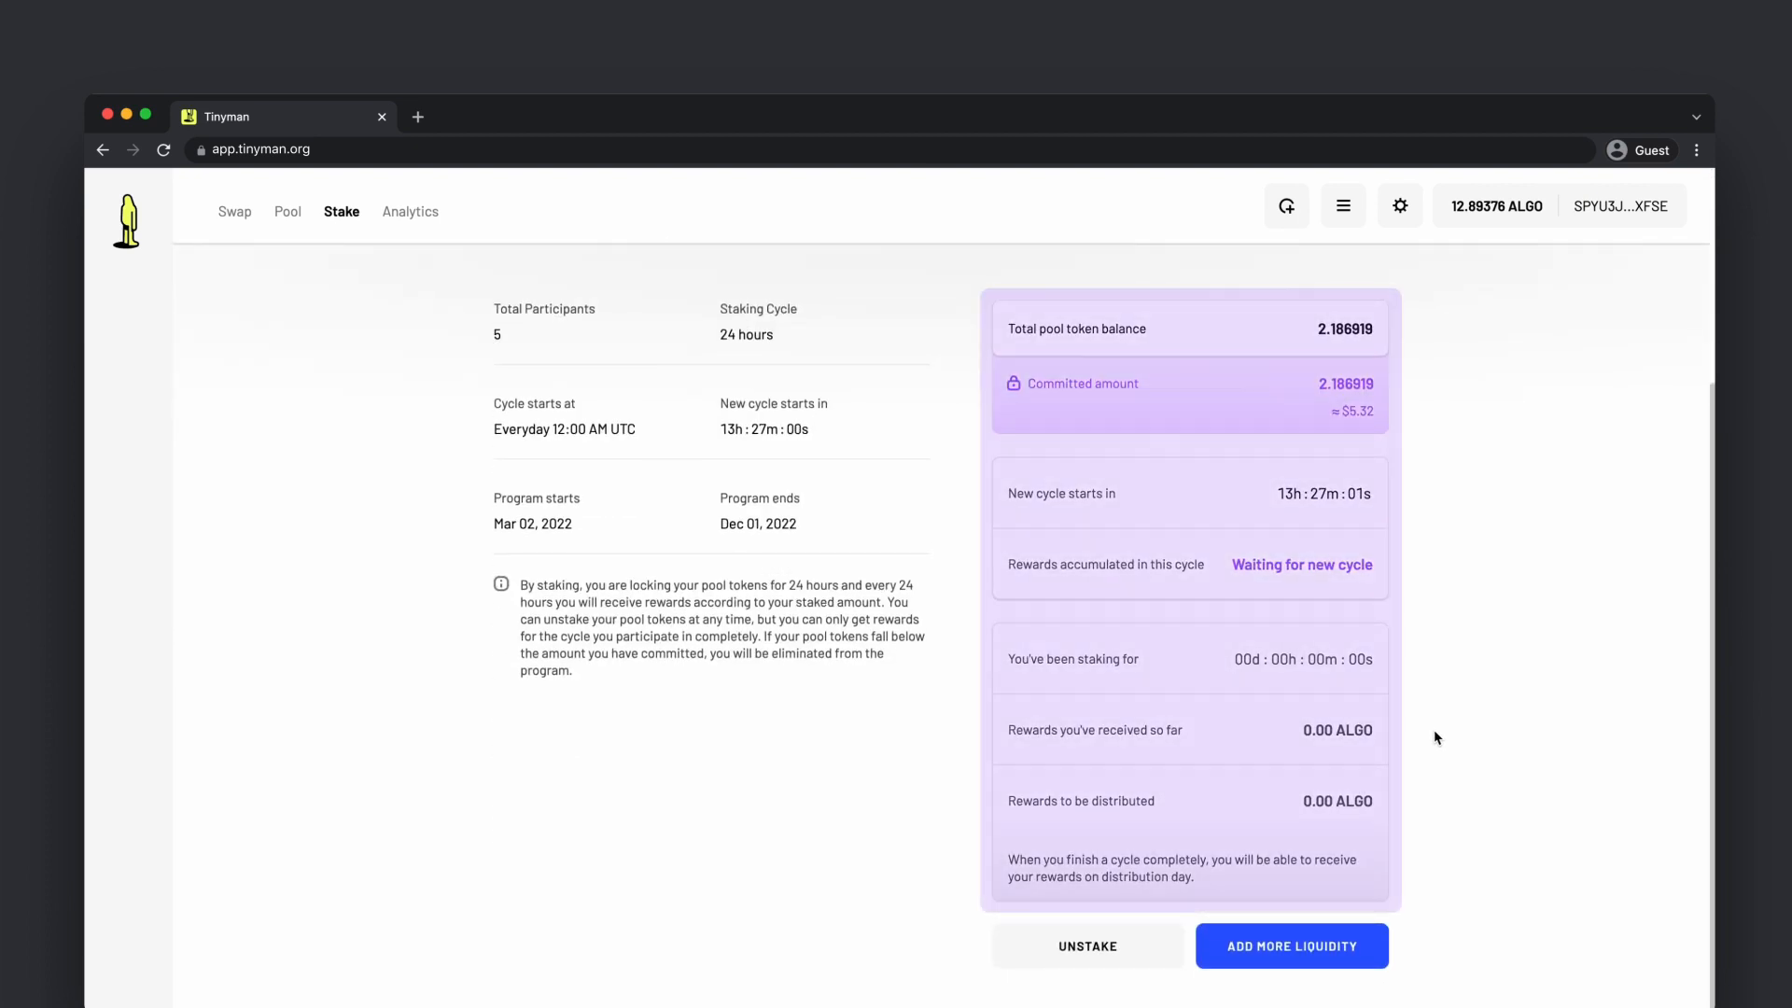